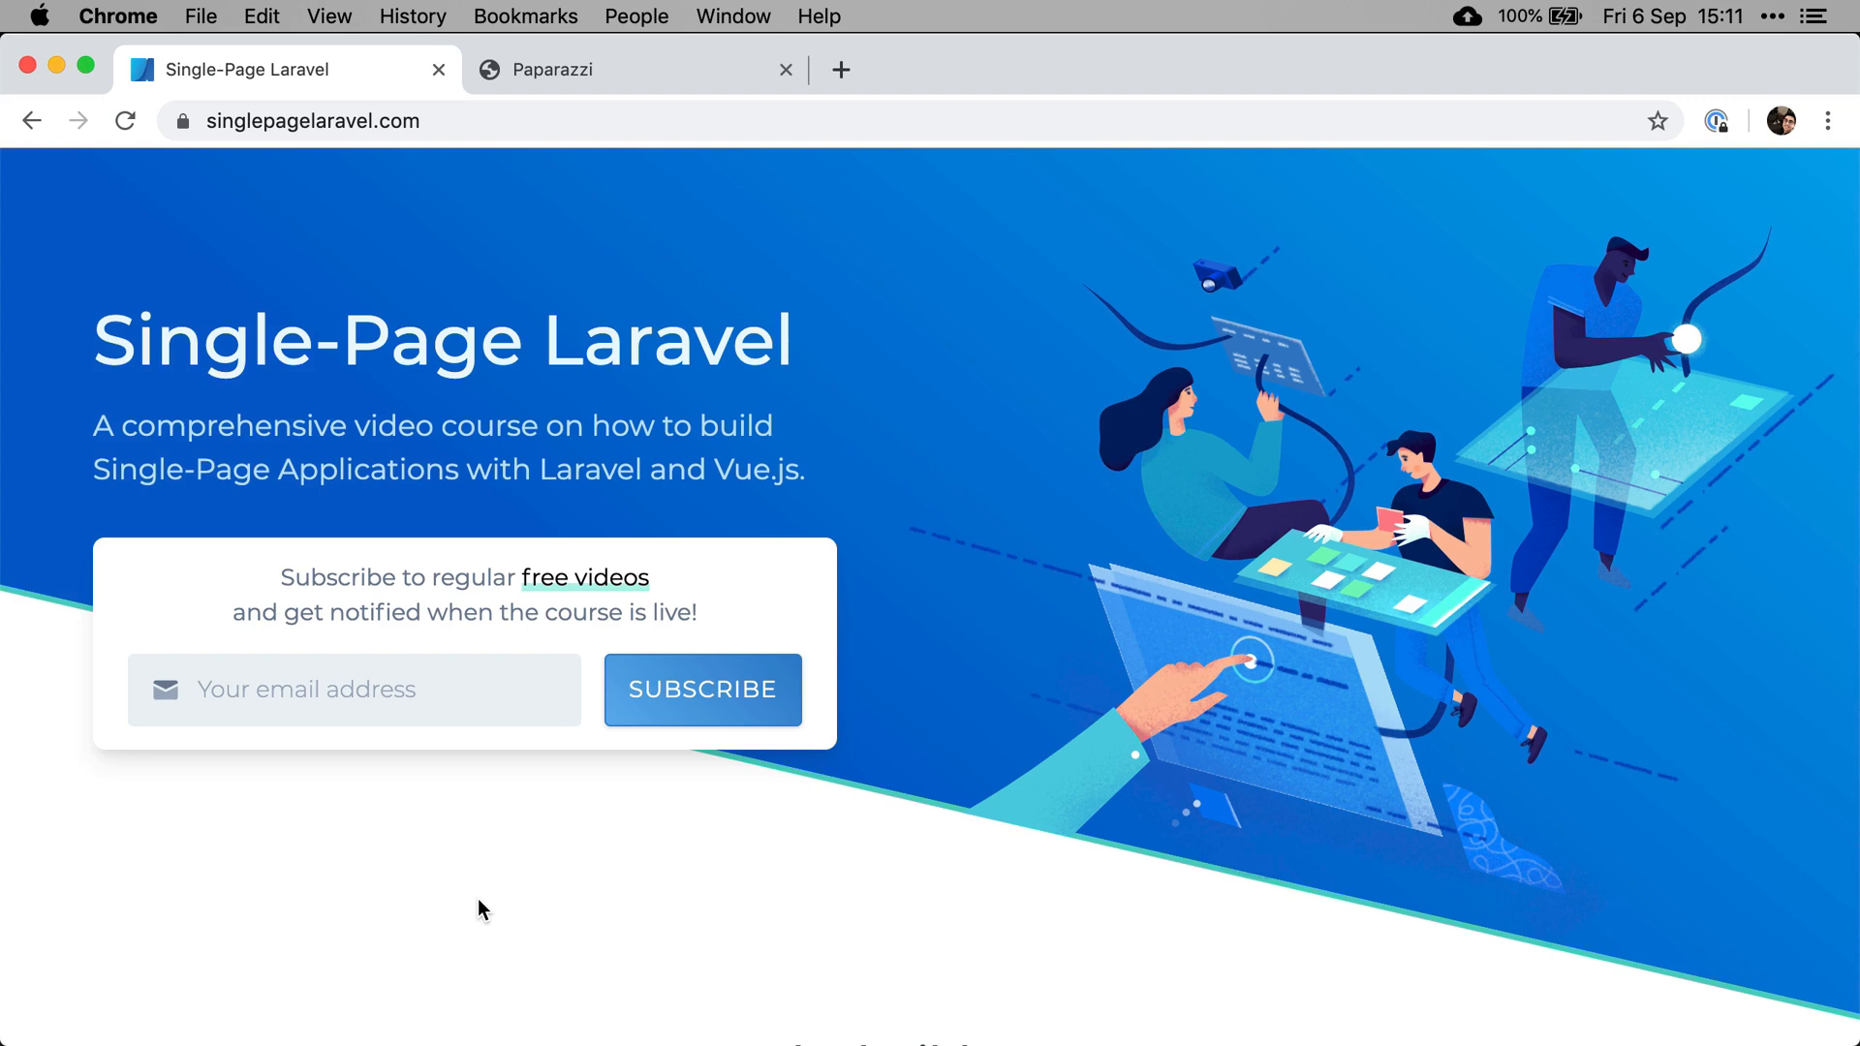
{"action": "mouse_move", "coordinate": [256, 227]}
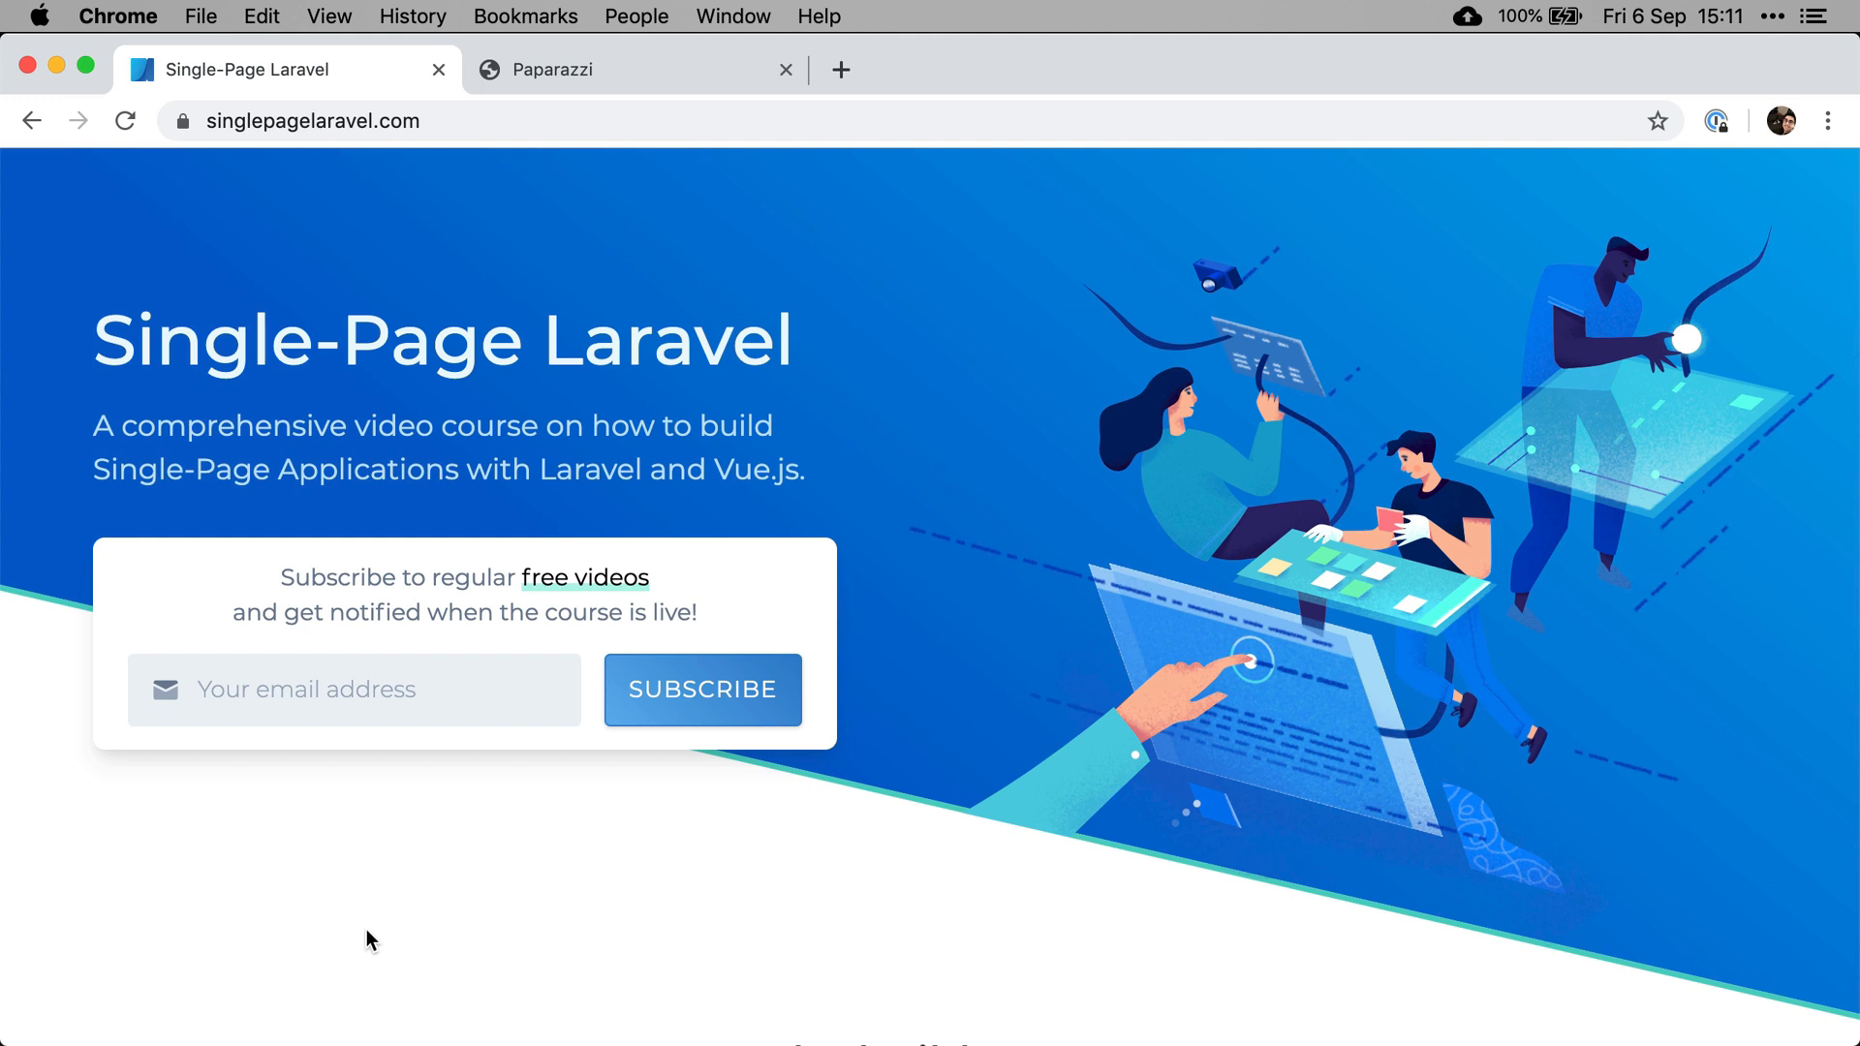
{"action": "mouse_move", "coordinate": [713, 856]}
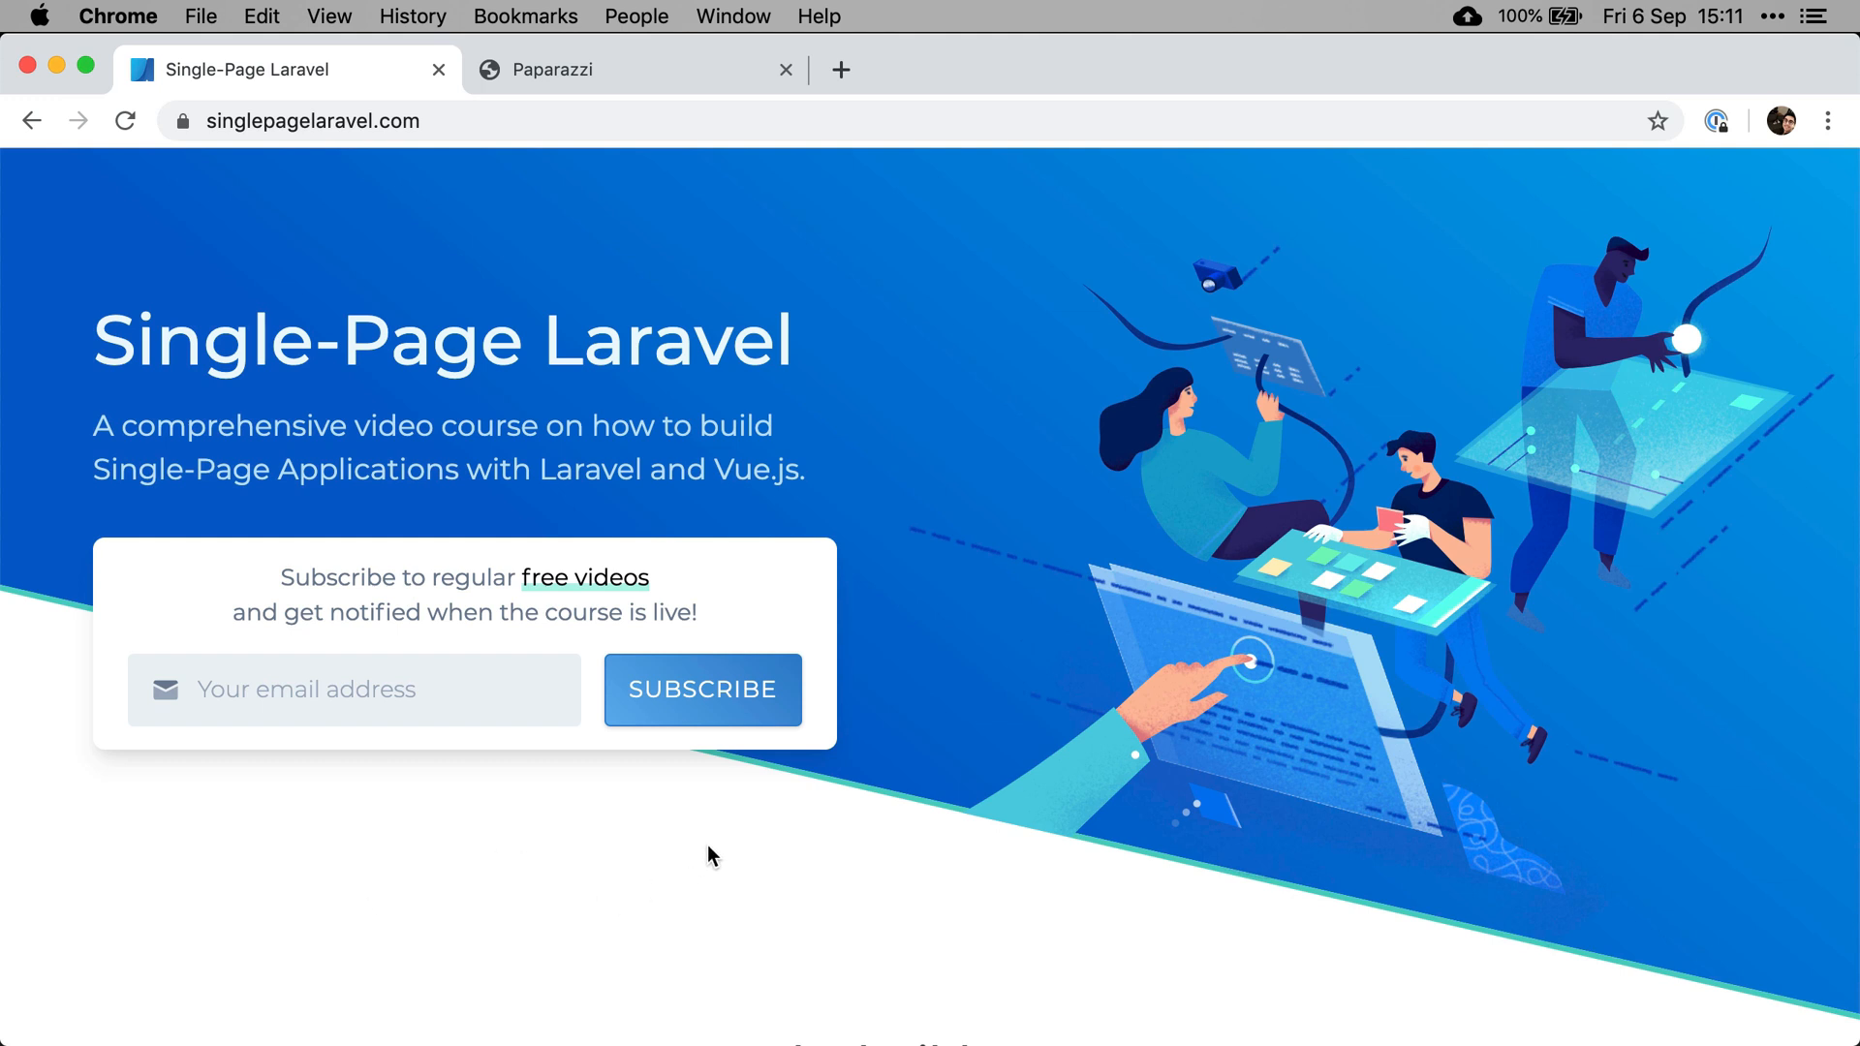
{"action": "mouse_move", "coordinate": [361, 908]}
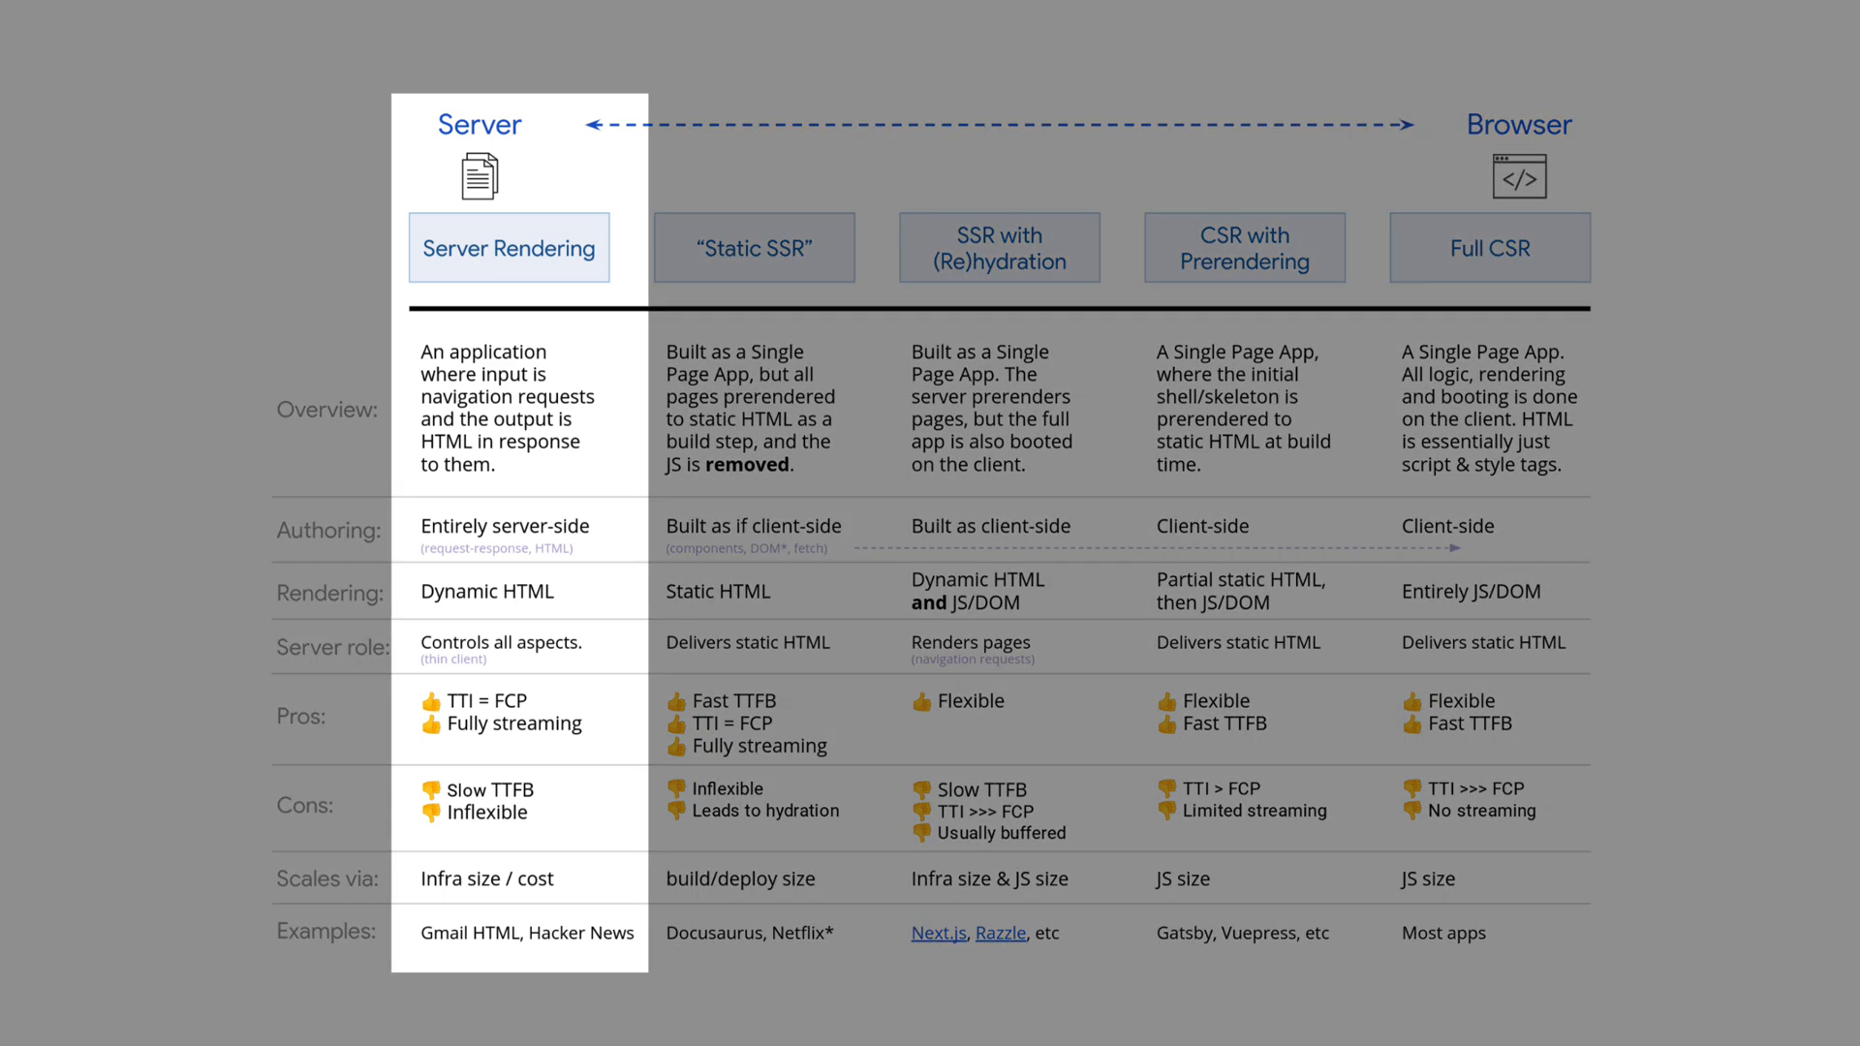
Step: Leave the rendering comparison slideshow and return to the Single-Page Laravel course site
{"action": "left_click", "coordinate": [1488, 247]}
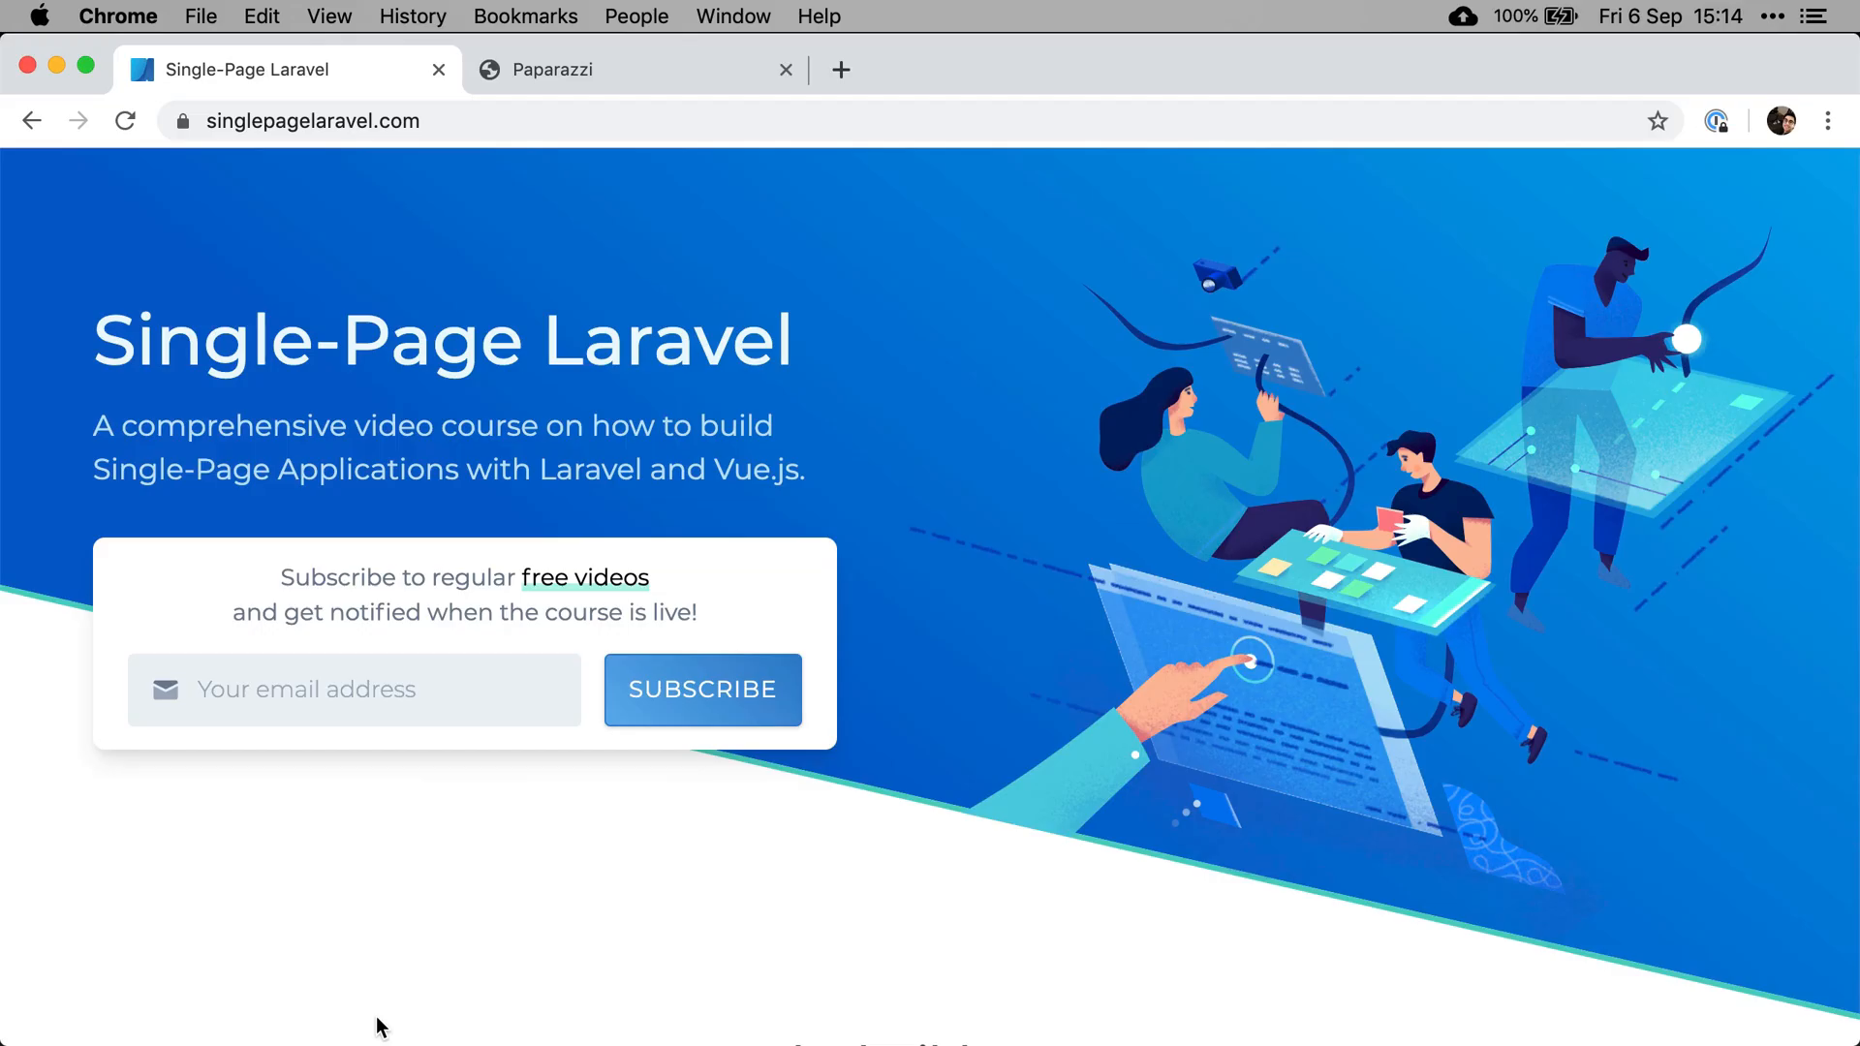
{"action": "mouse_move", "coordinate": [236, 898]}
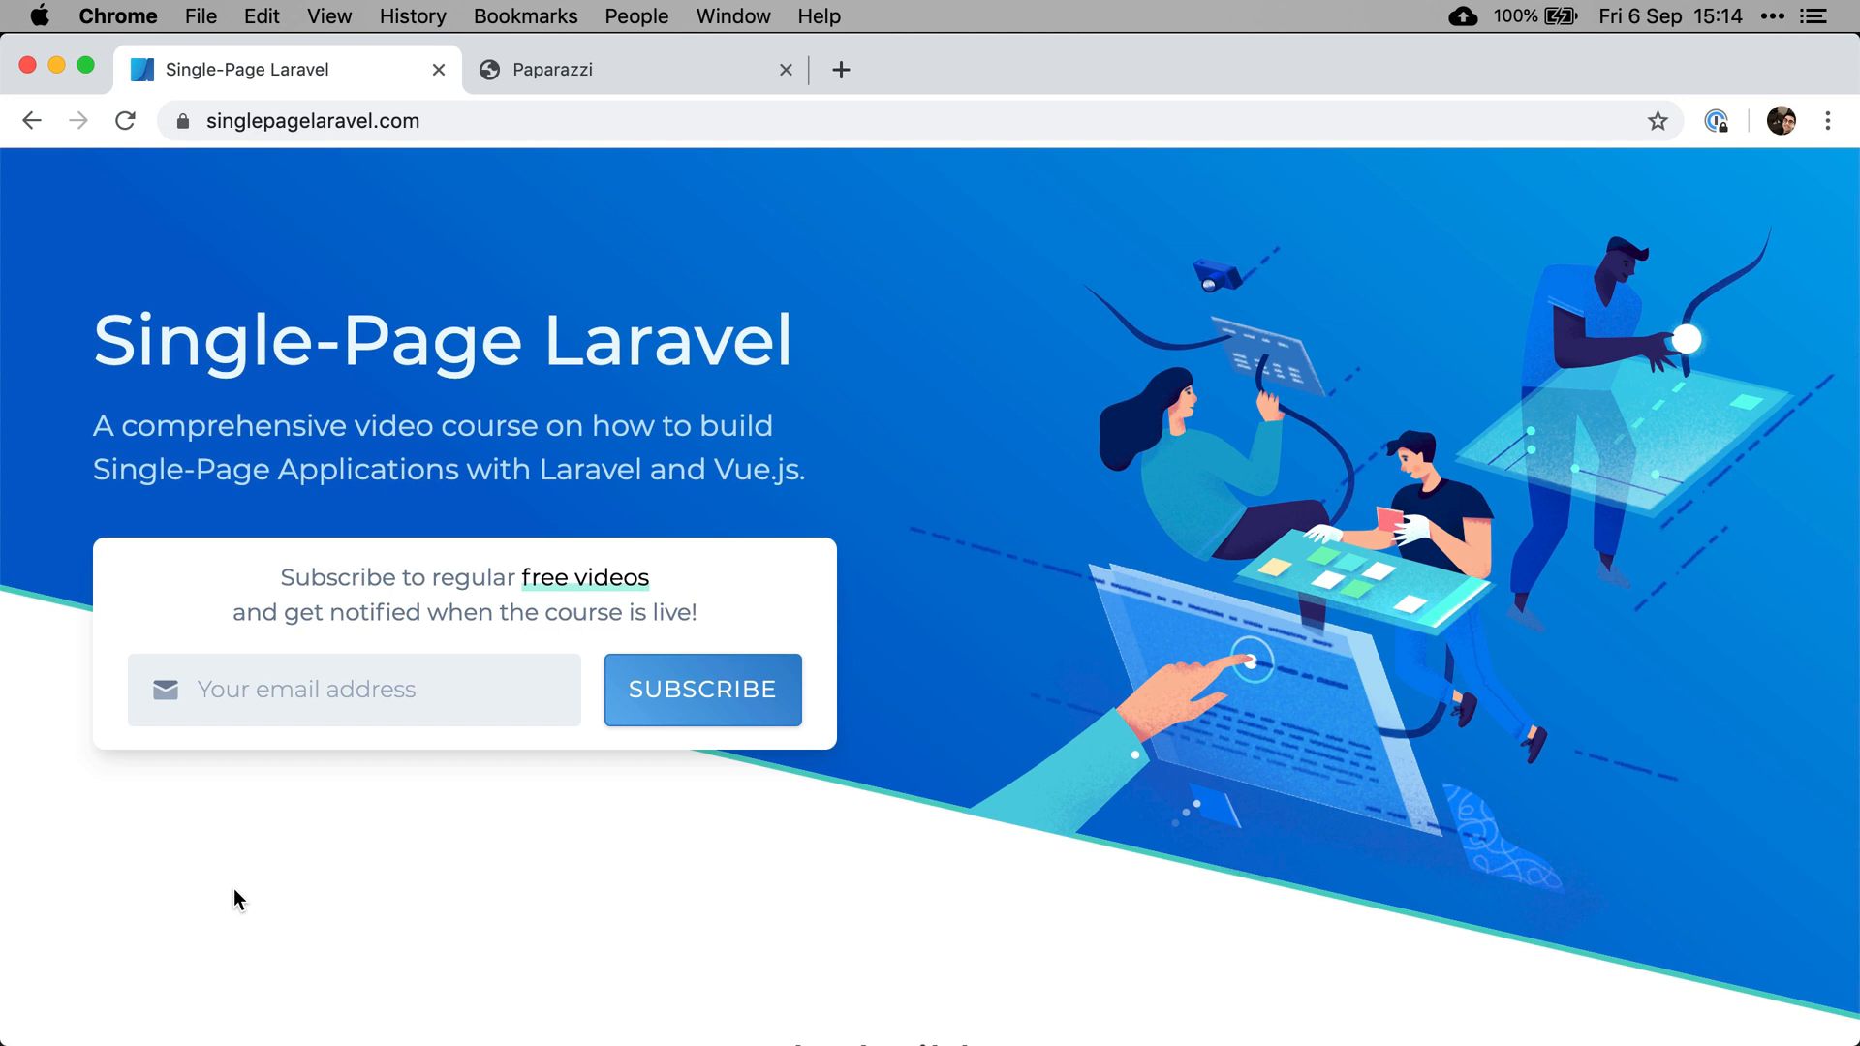
{"action": "mouse_move", "coordinate": [333, 802]}
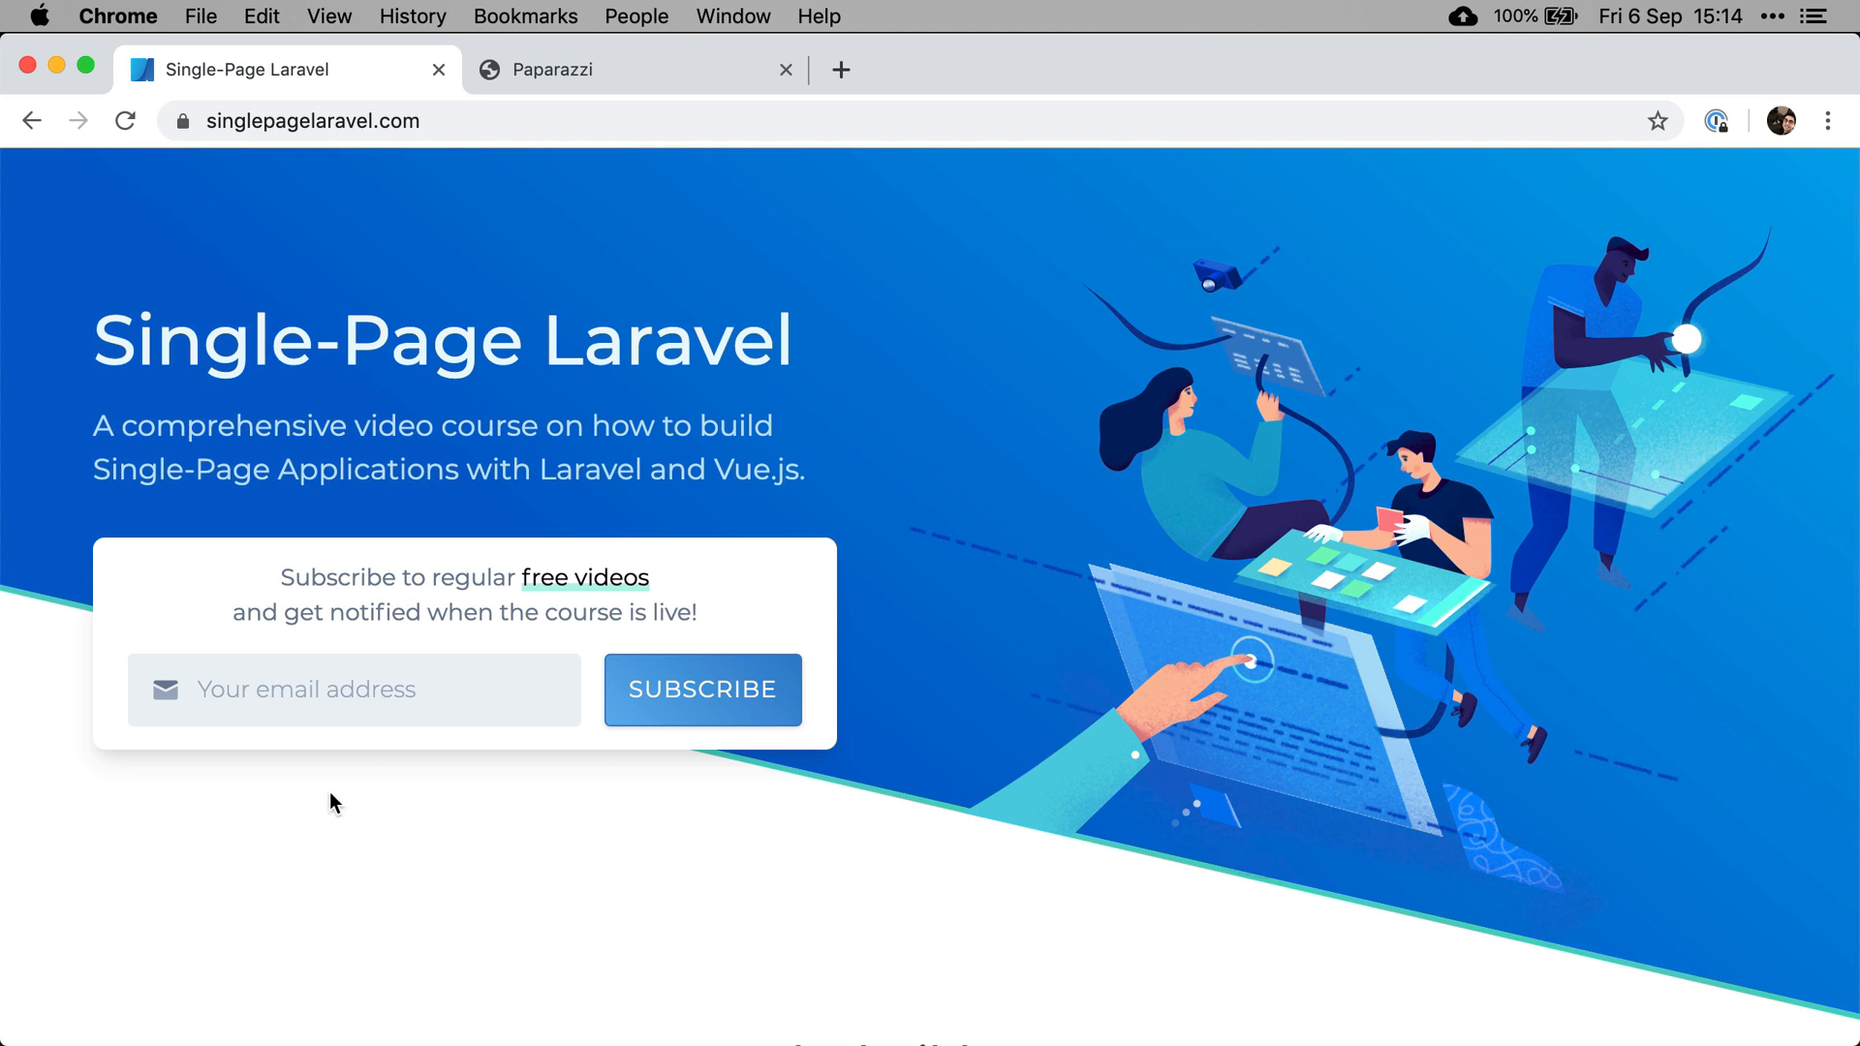
Step: Switch to the paparazzi-first-build.wip tab showing the screenshot-scheduling welcome page
{"action": "left_click", "coordinate": [577, 69]}
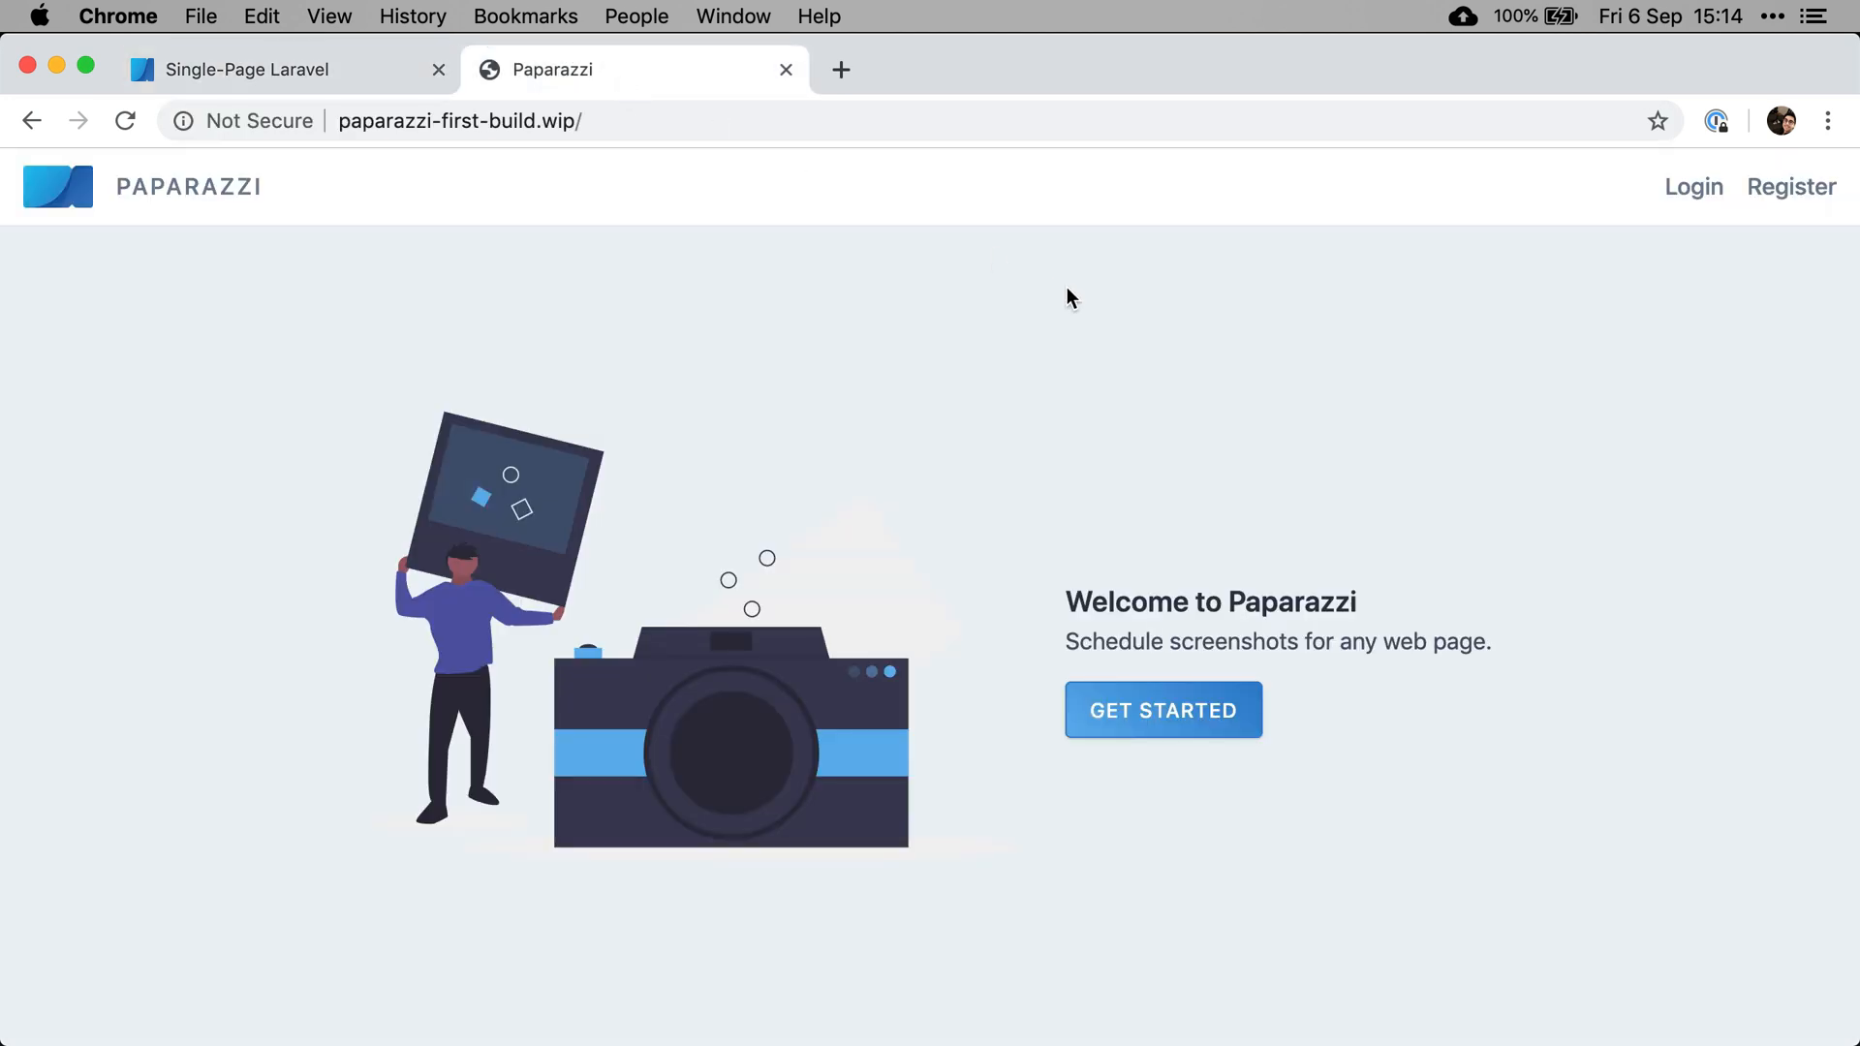
{"action": "mouse_move", "coordinate": [1301, 638]}
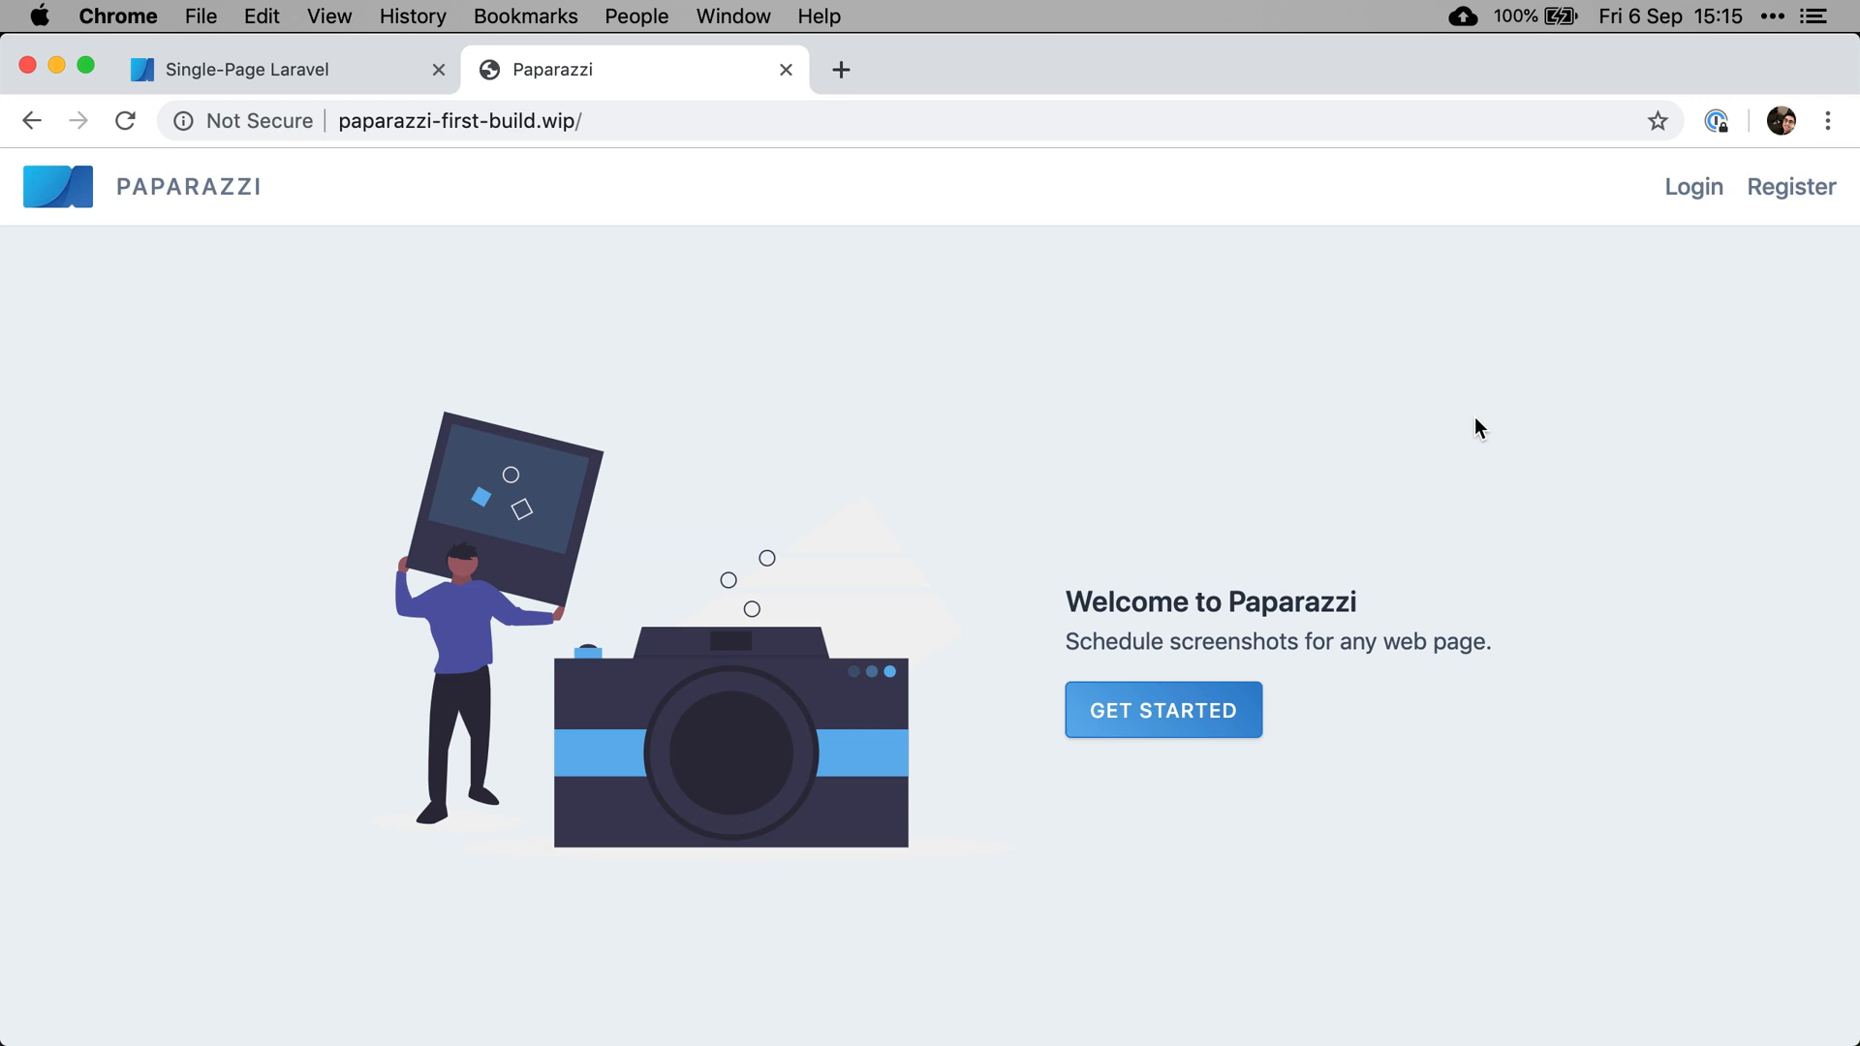
{"action": "mouse_move", "coordinate": [1389, 333]}
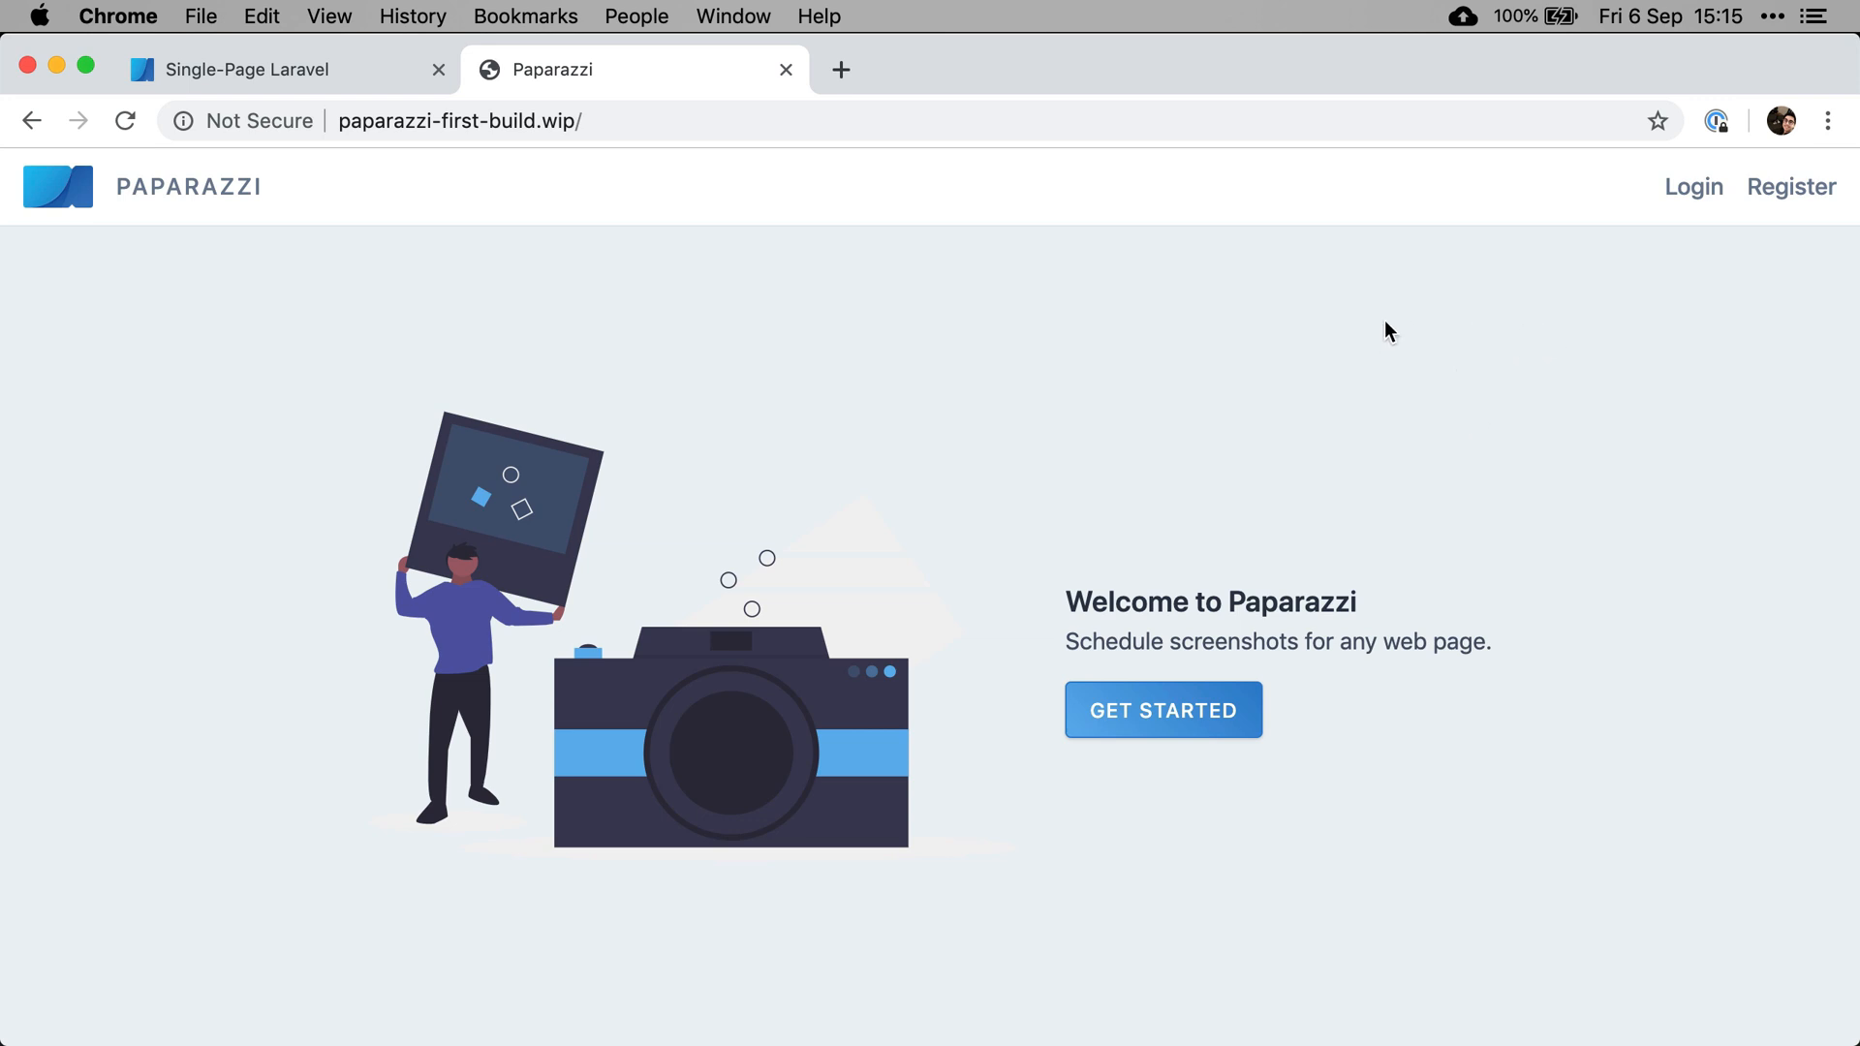
{"action": "mouse_move", "coordinate": [1383, 381]}
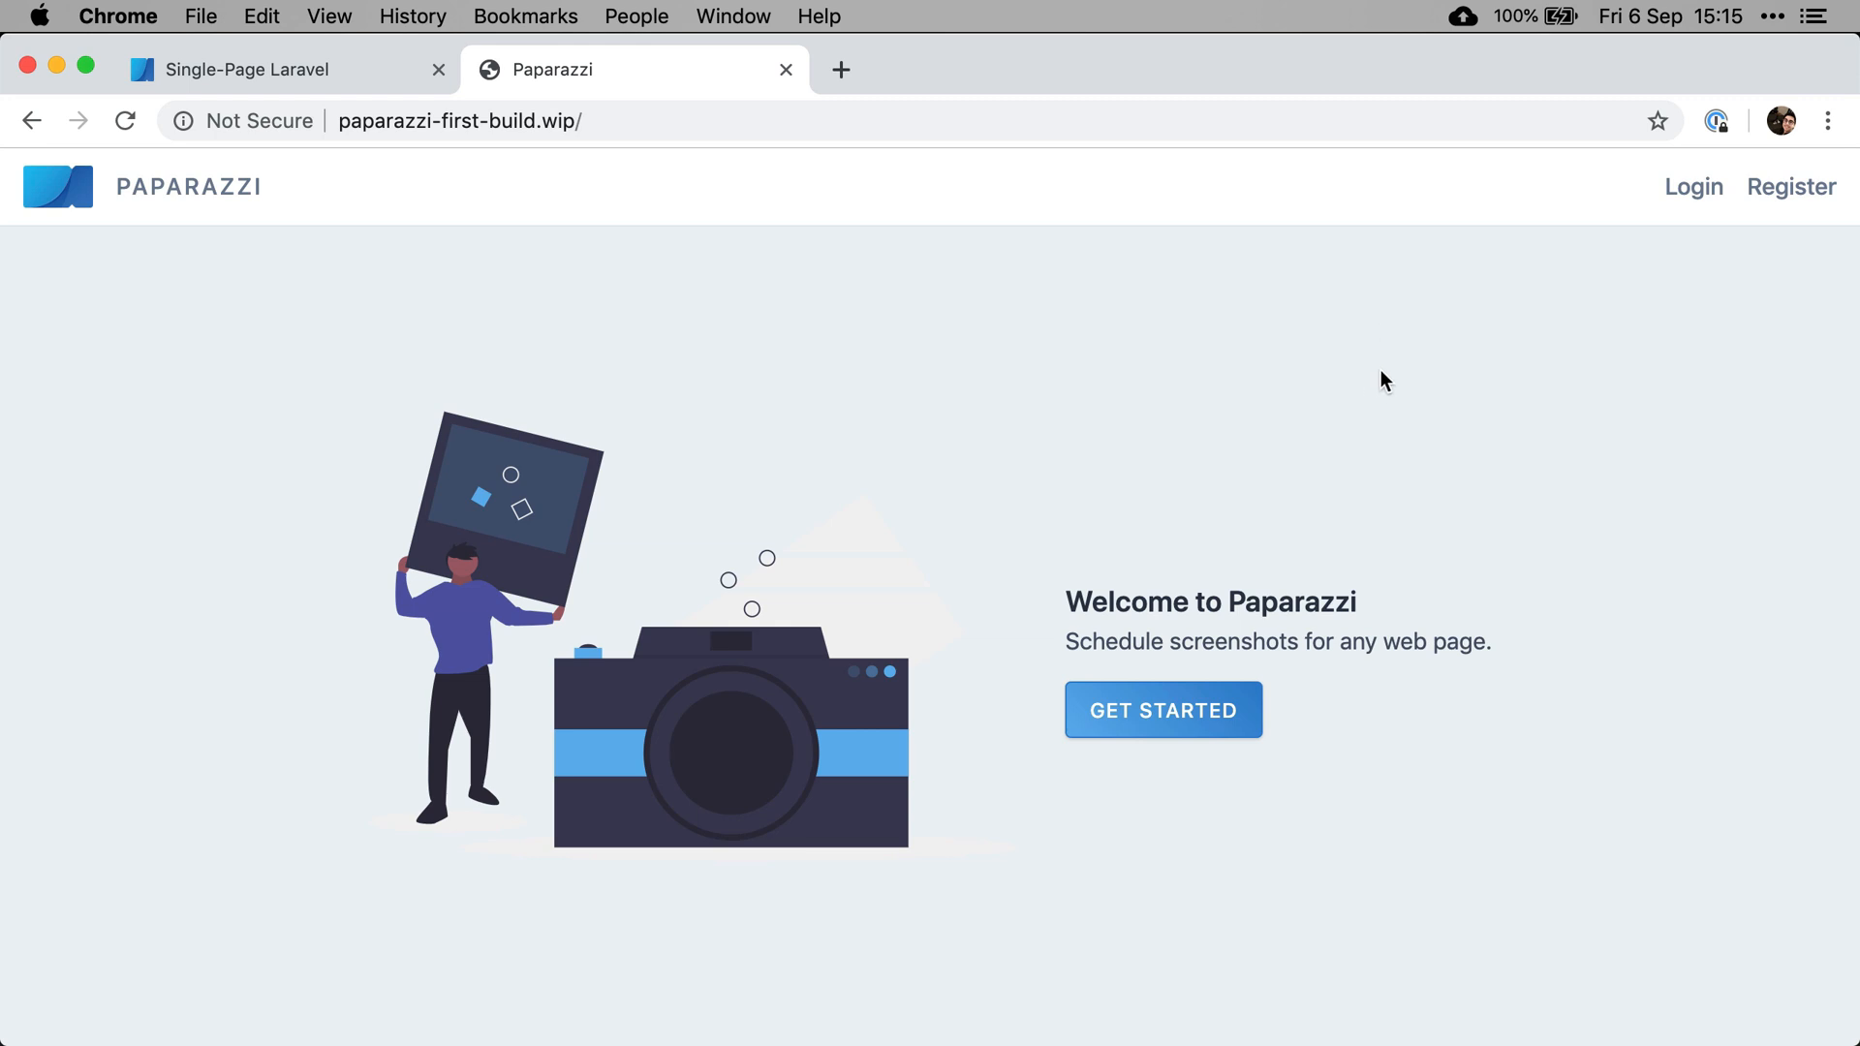
{"action": "mouse_move", "coordinate": [1570, 312]}
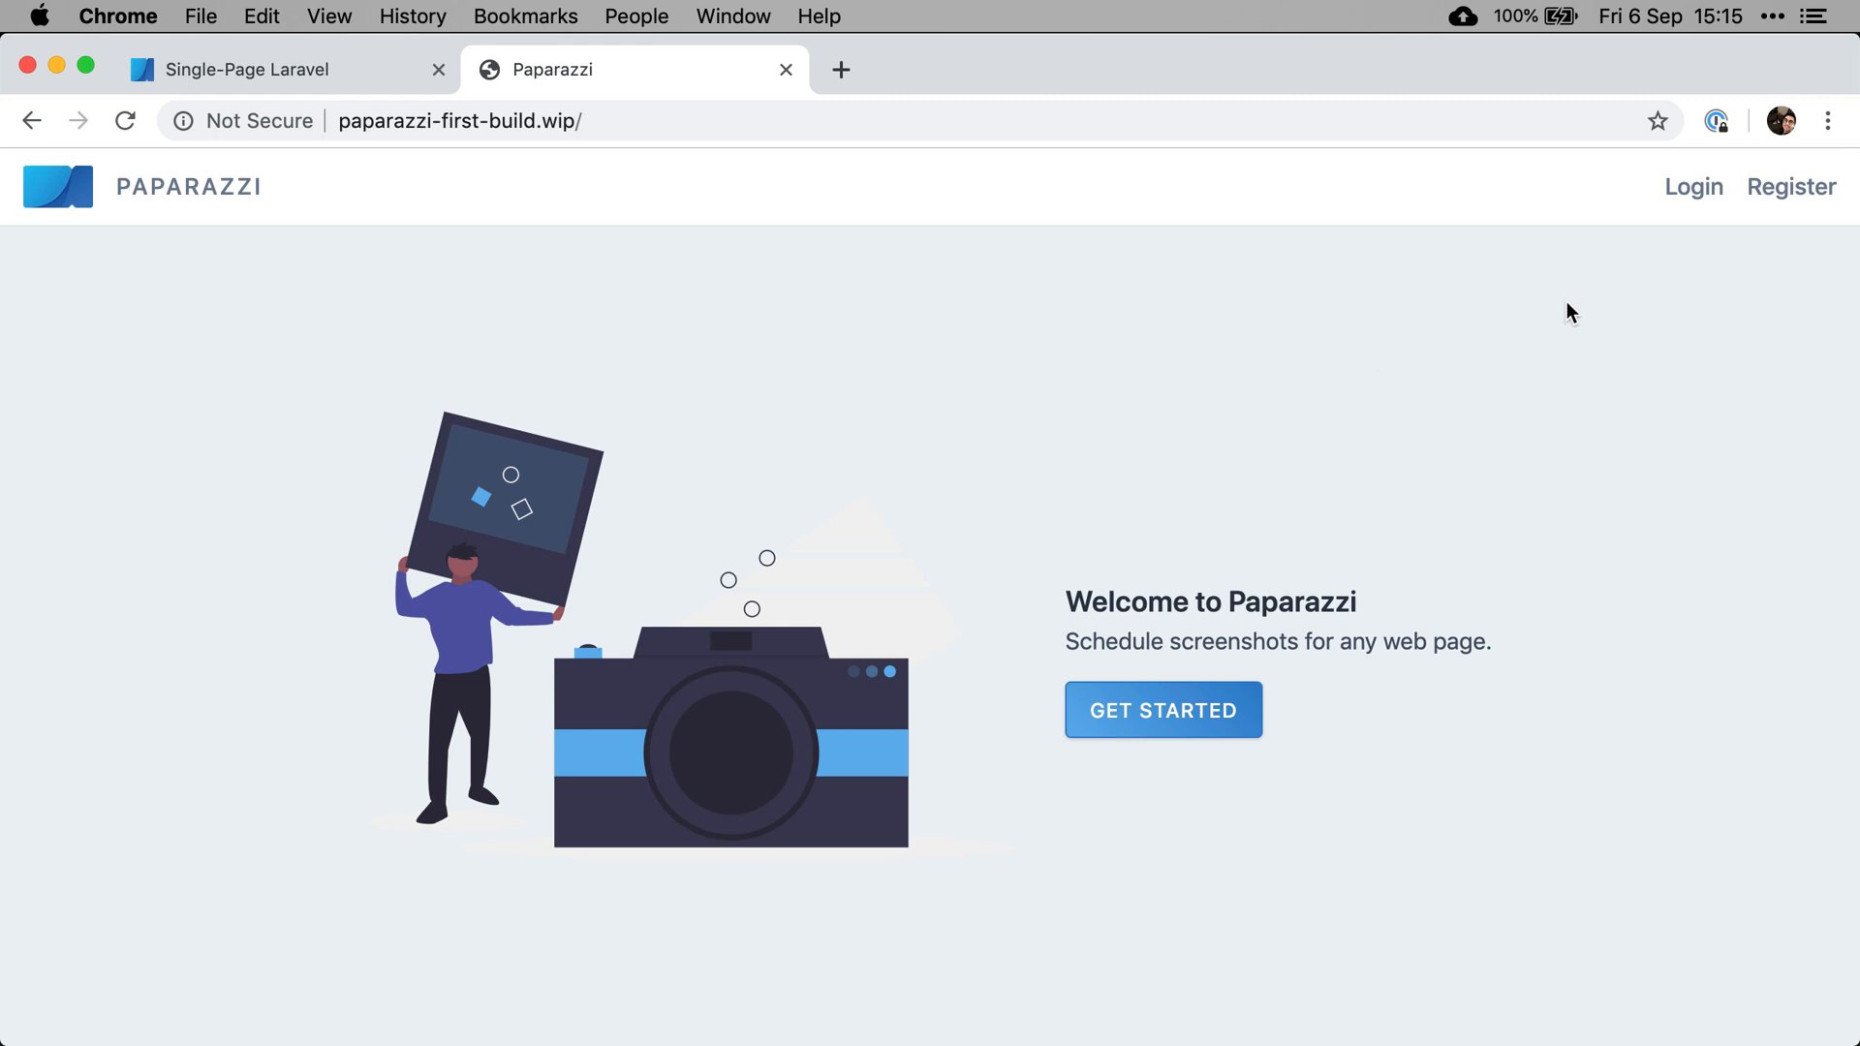
{"action": "mouse_move", "coordinate": [1593, 27]}
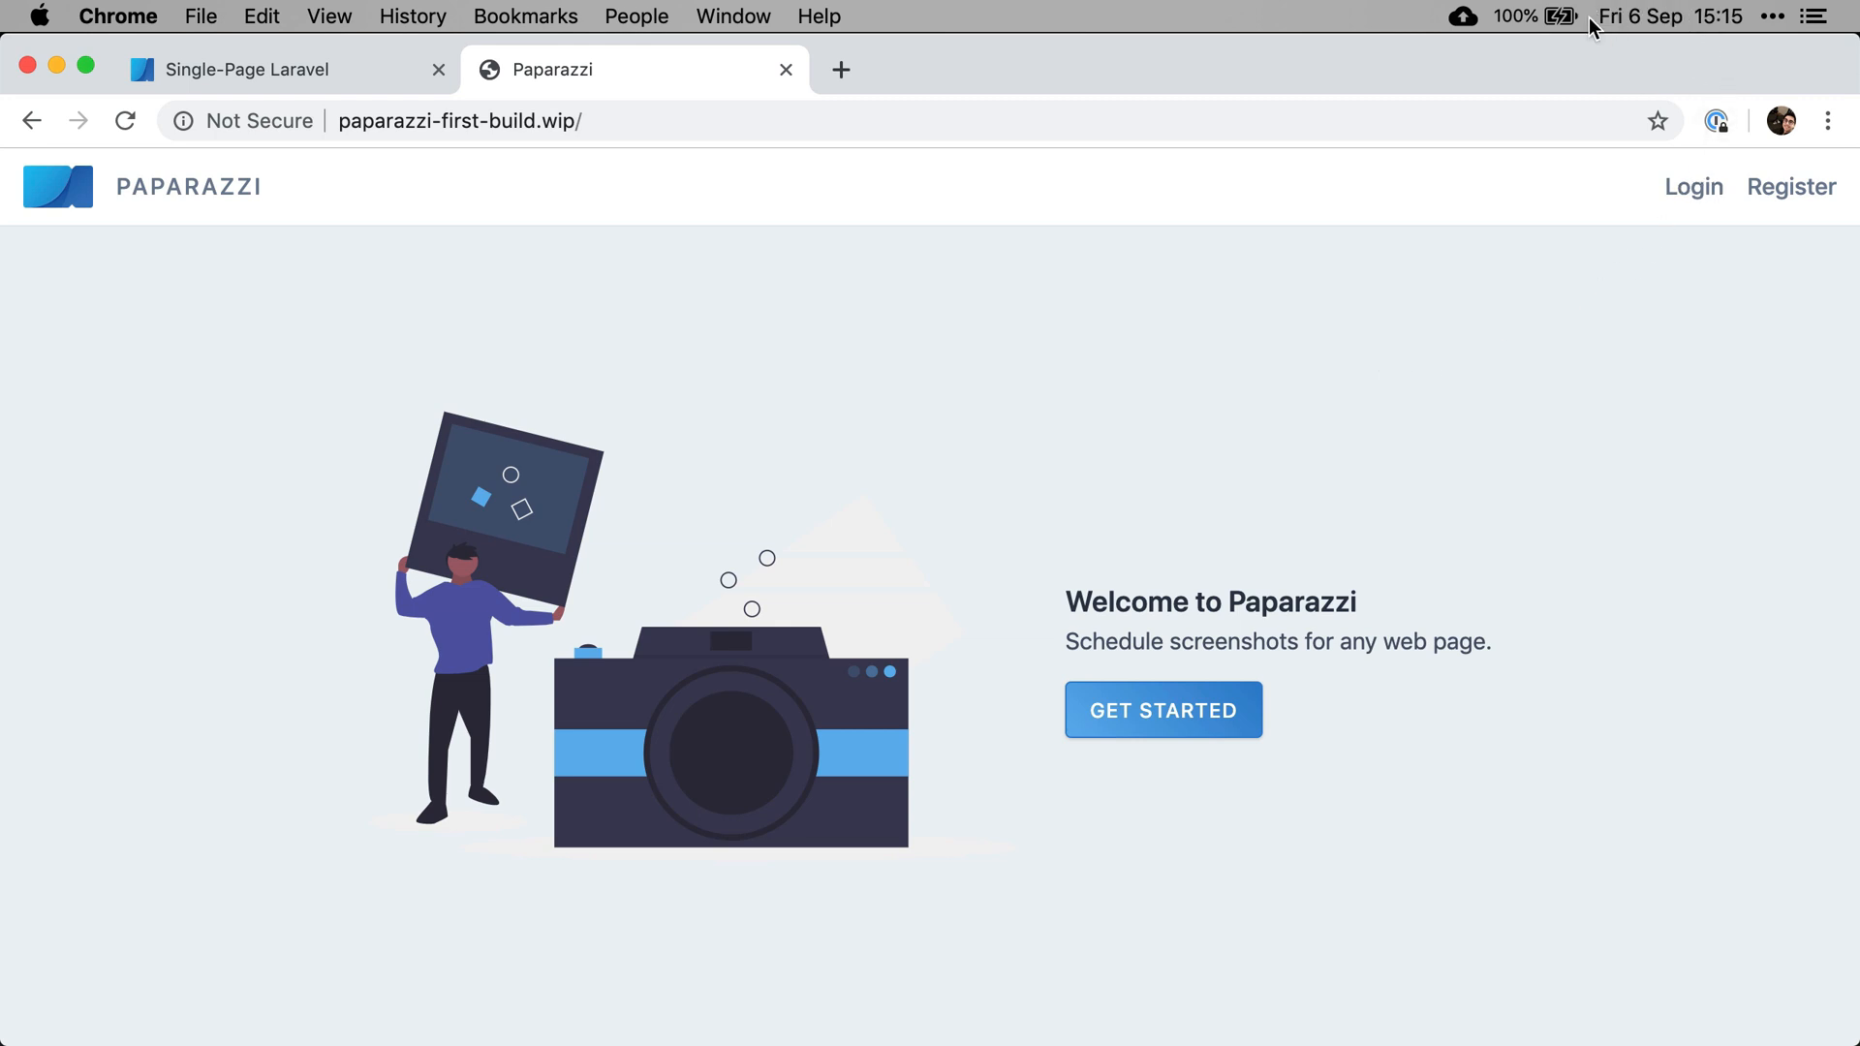
{"action": "mouse_move", "coordinate": [1536, 258]}
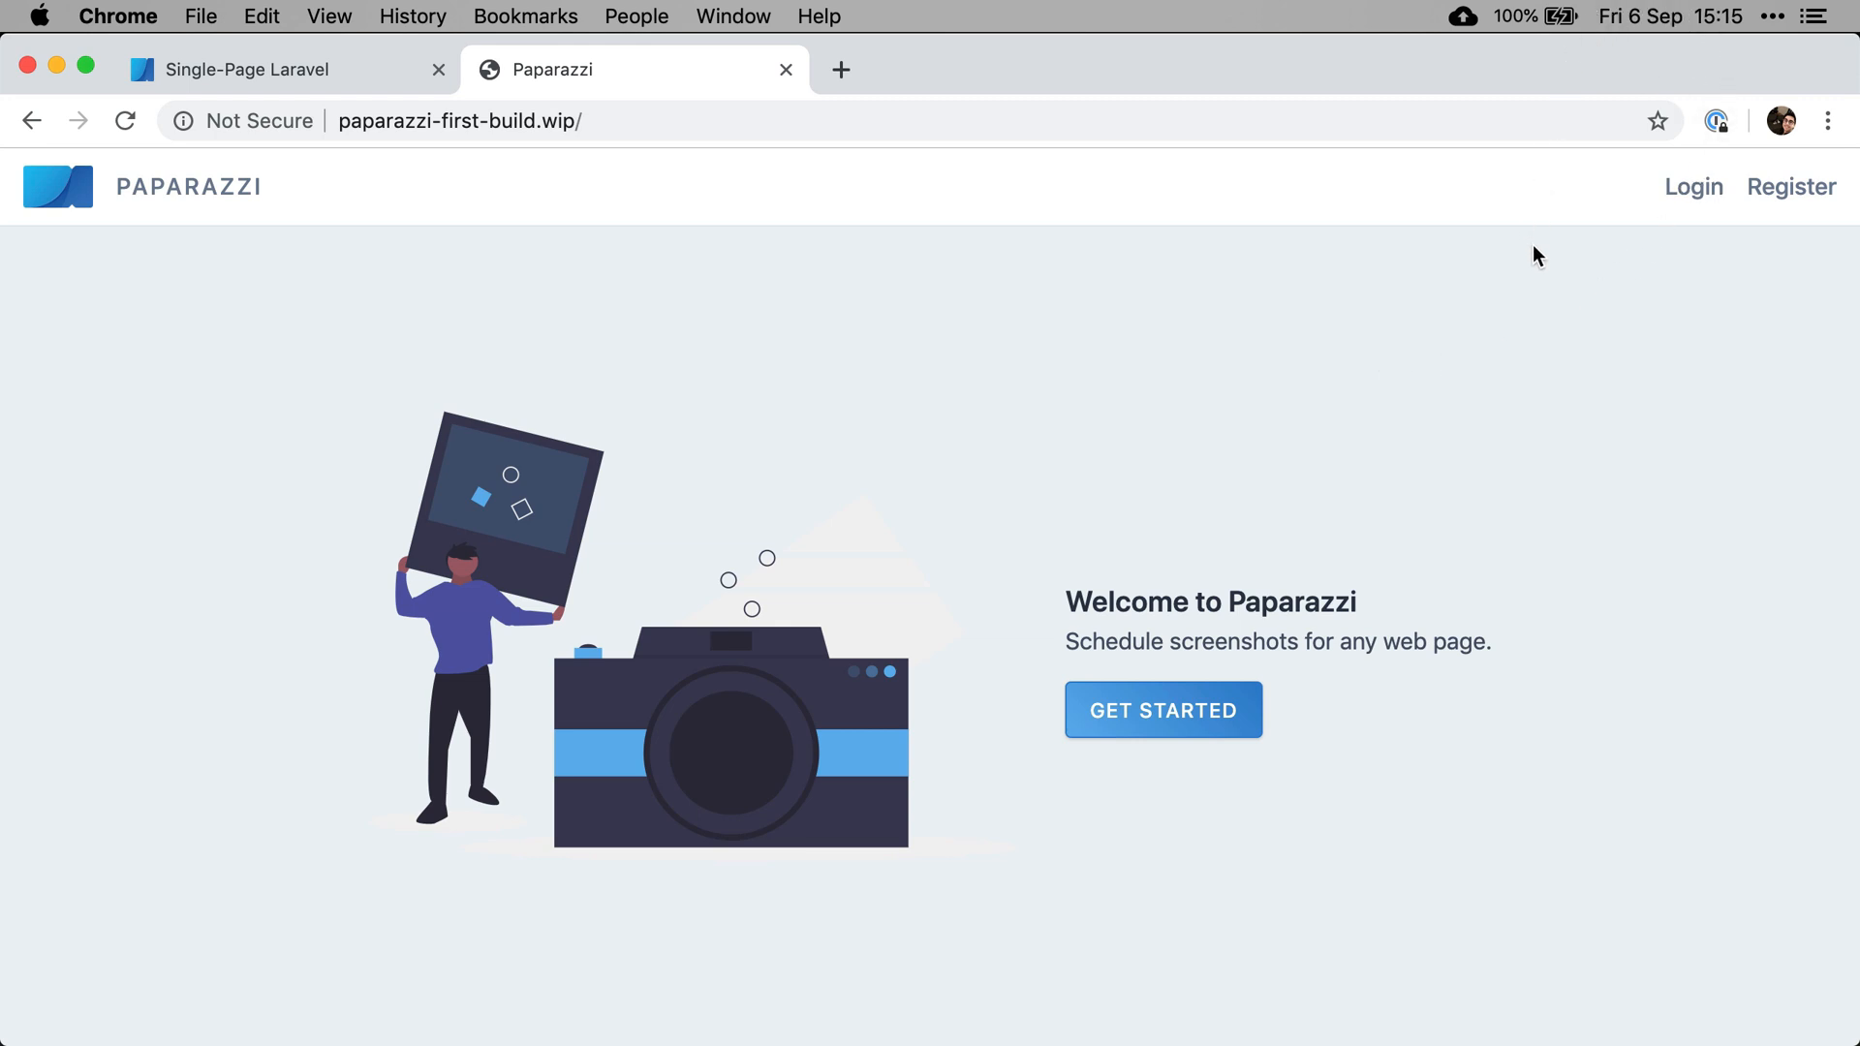